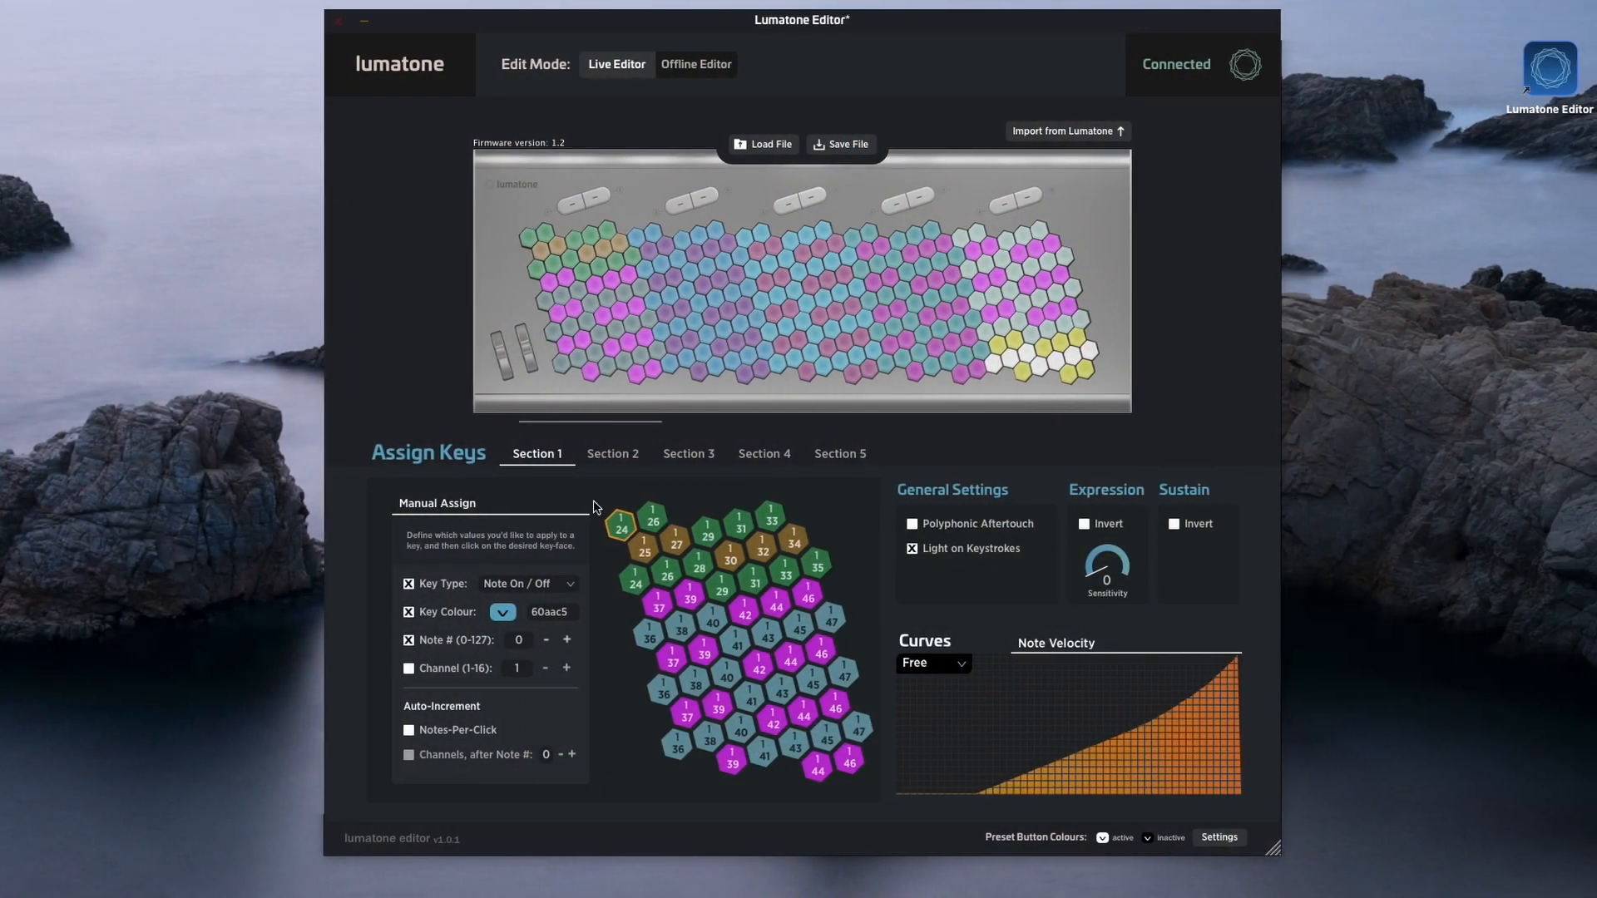
{"action": "mouse_move", "coordinate": [1124, 451]}
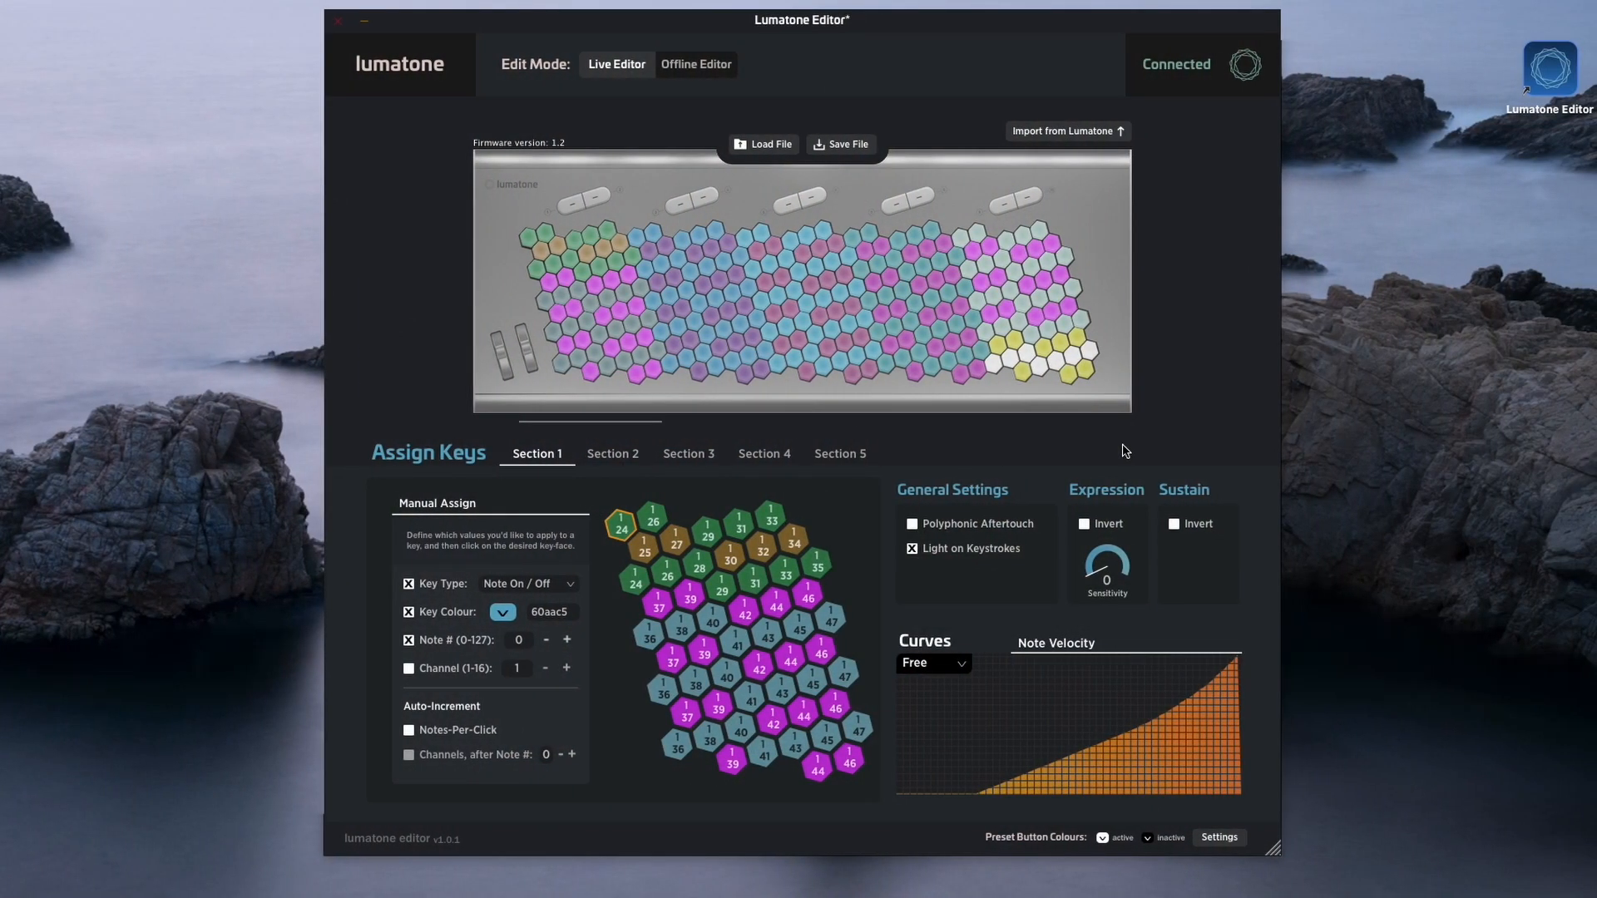
{"action": "mouse_move", "coordinate": [858, 592]}
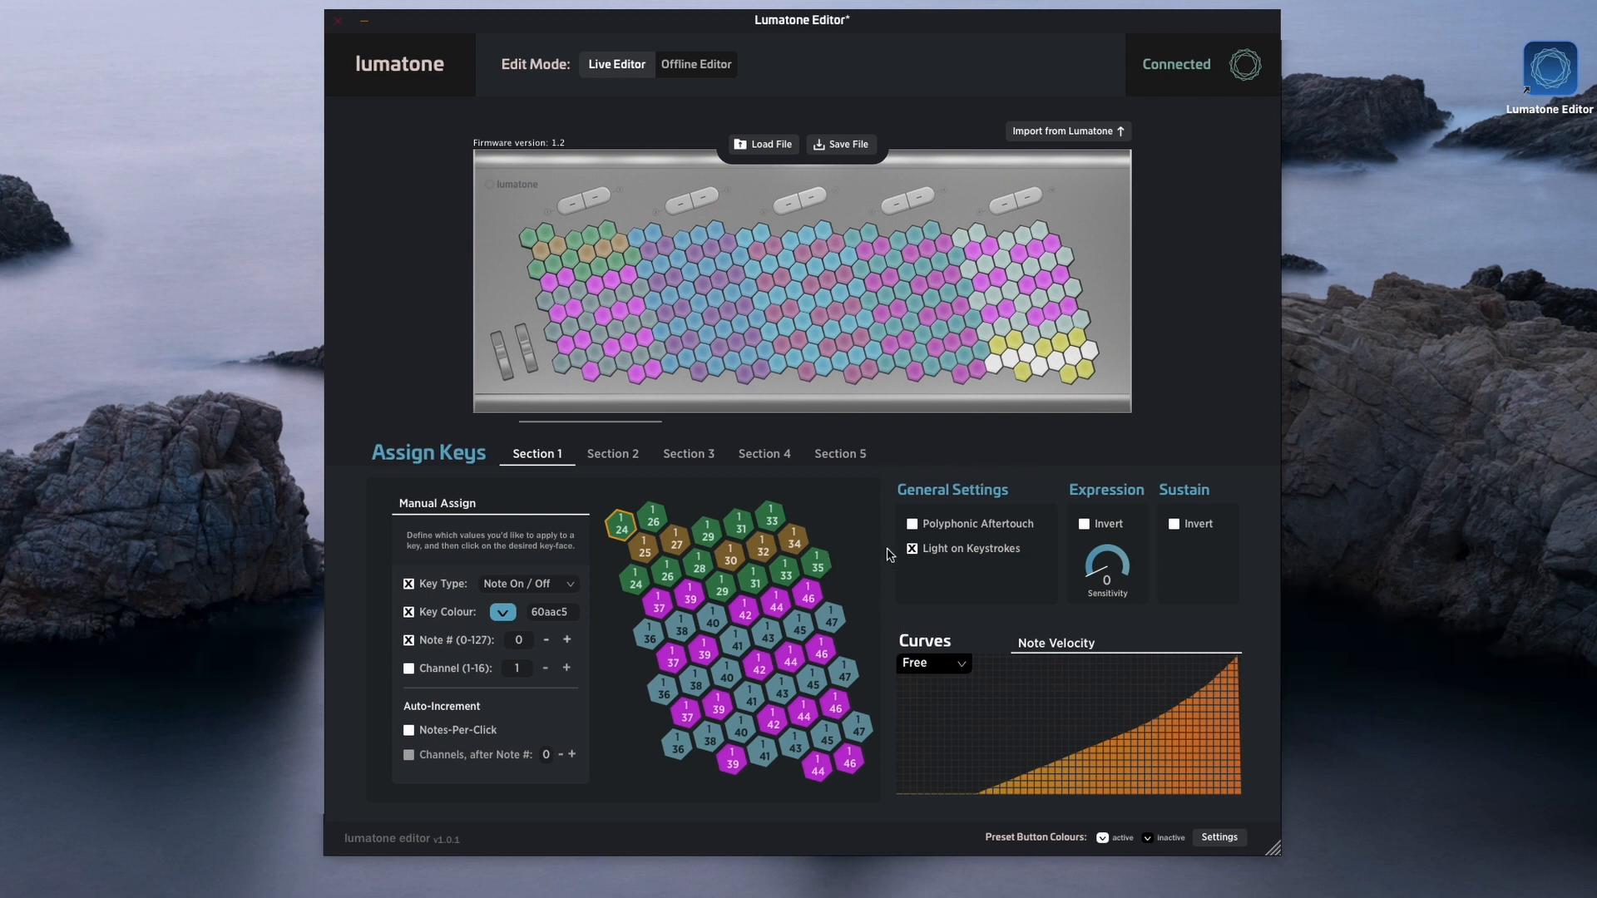
{"action": "mouse_move", "coordinate": [913, 529]}
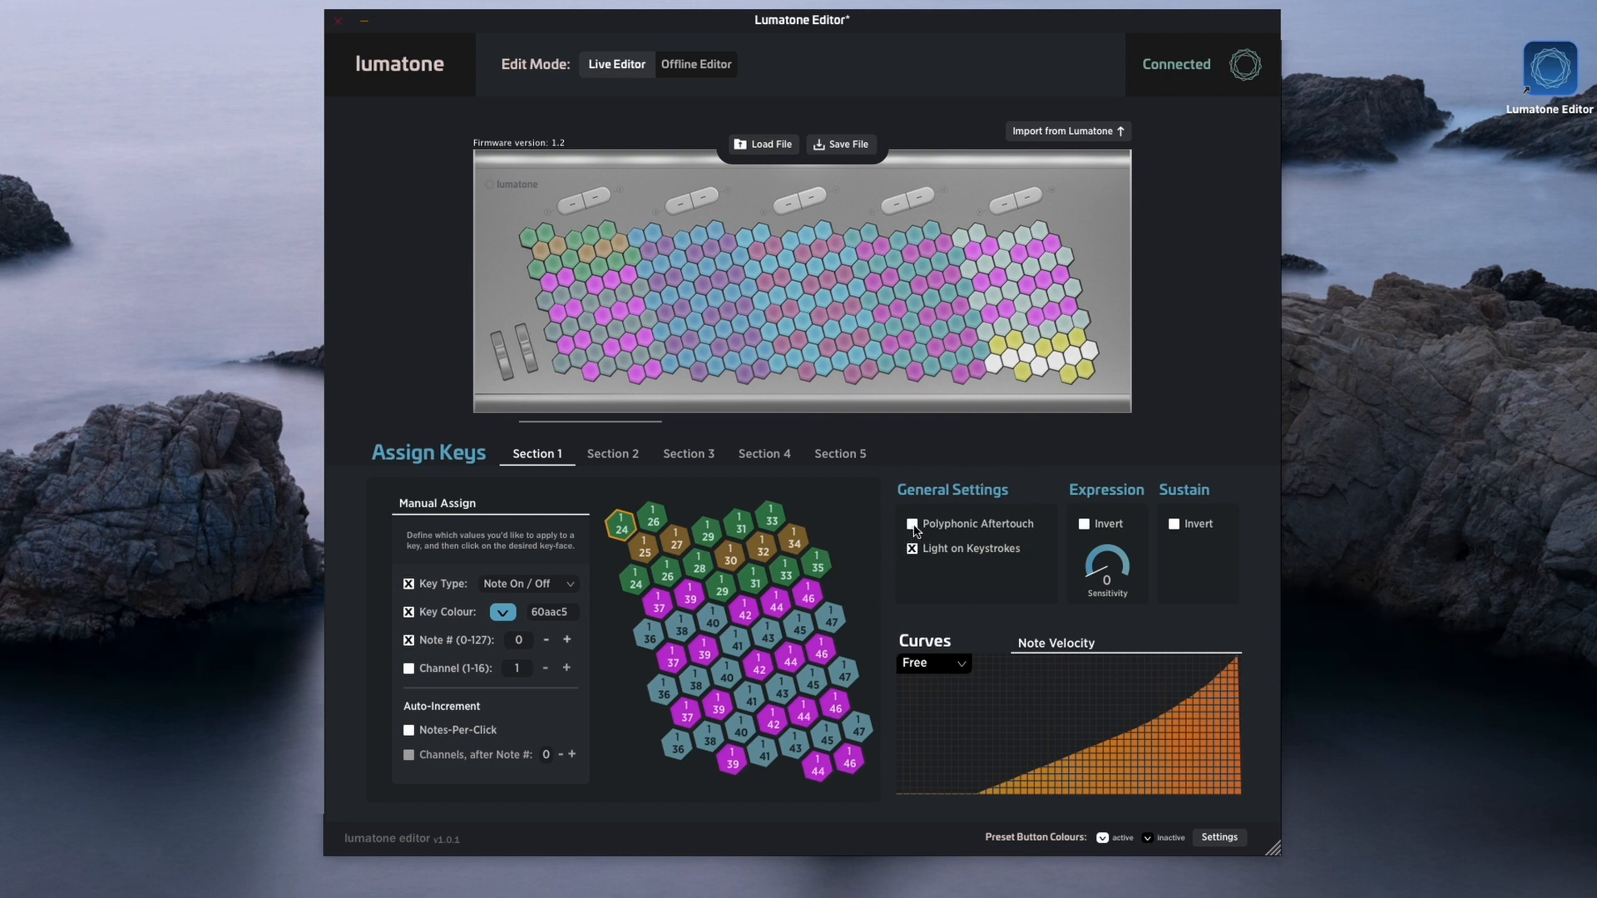
Enable Polyphonic Aftertouch in General Settings and send the editor layout to the Lumatone in Live Mode.
{"action": "left_click", "coordinate": [912, 523]}
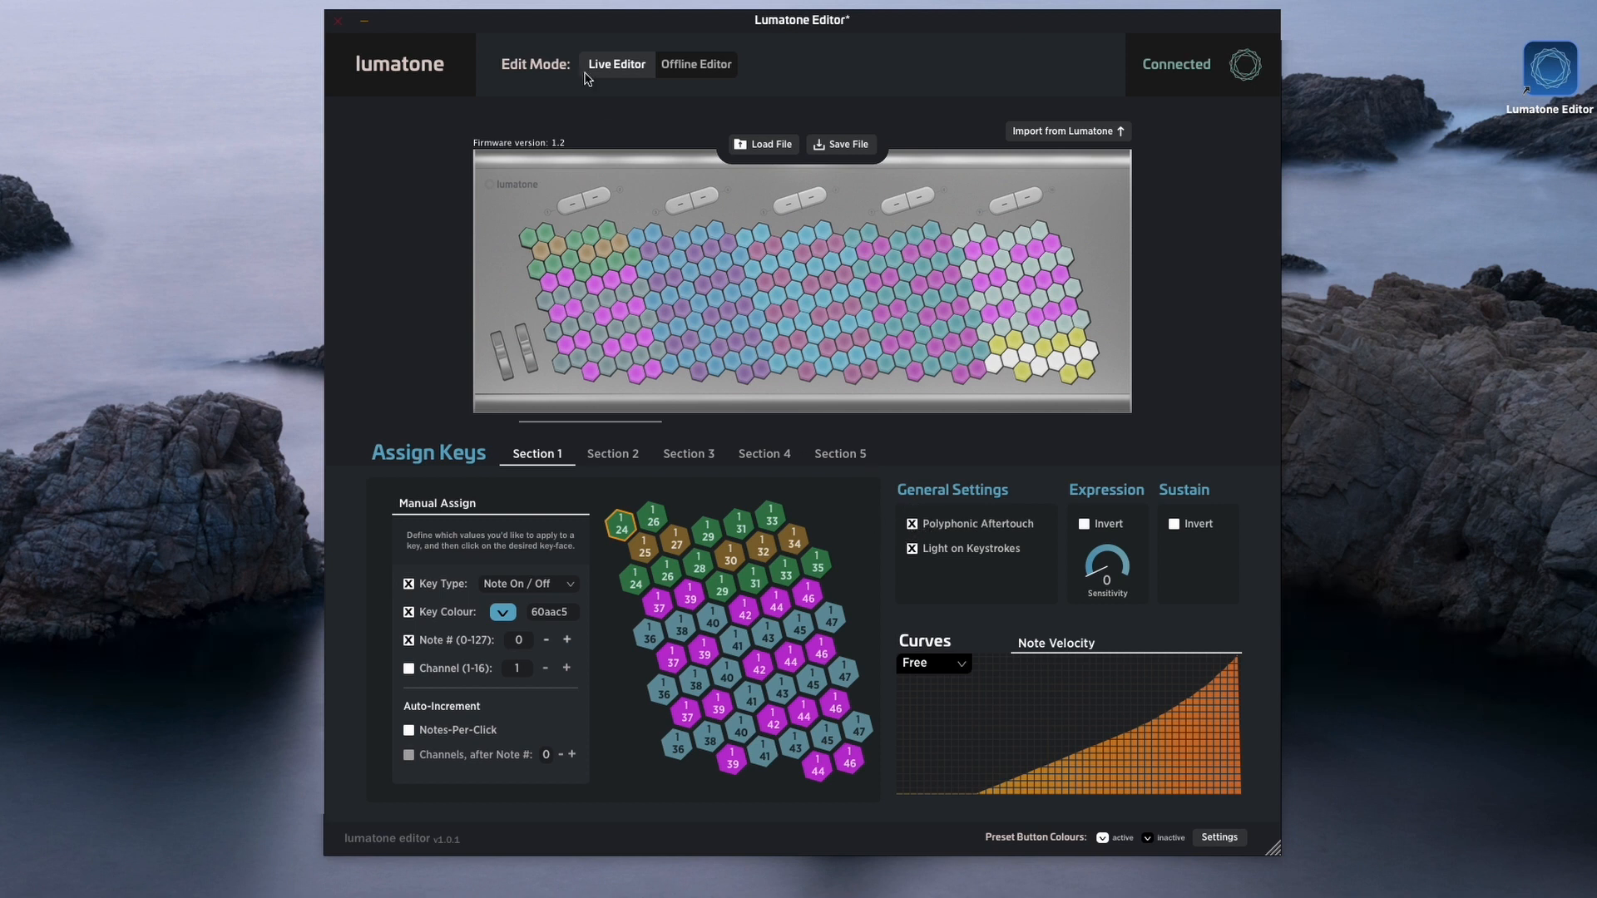
{"action": "left_click", "coordinate": [616, 64]}
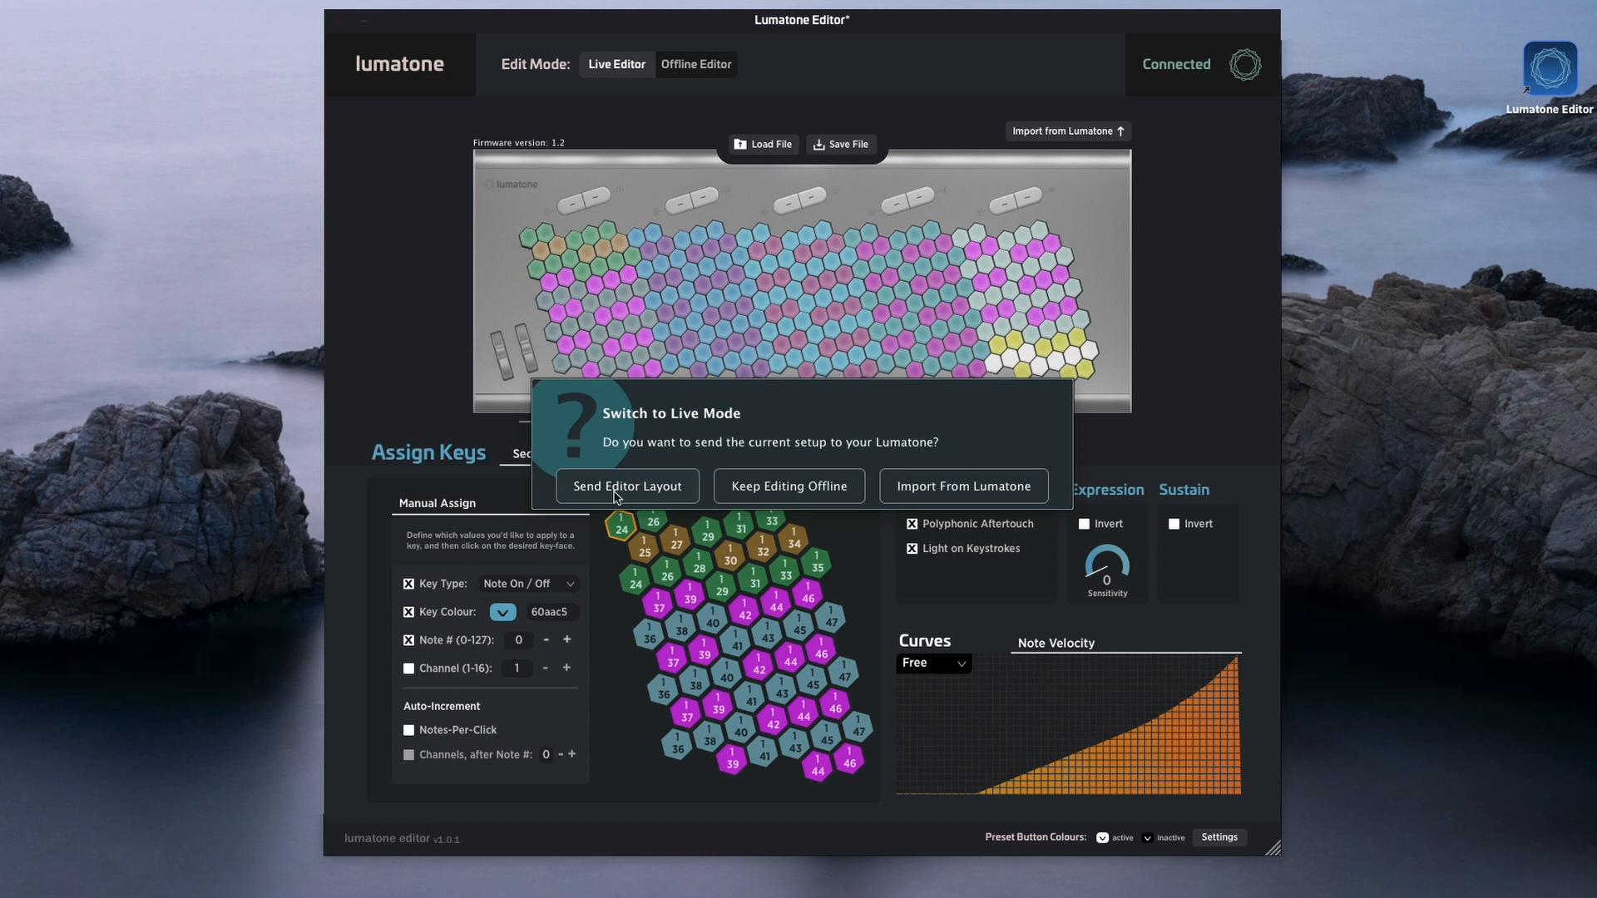
{"action": "left_click", "coordinate": [627, 485]}
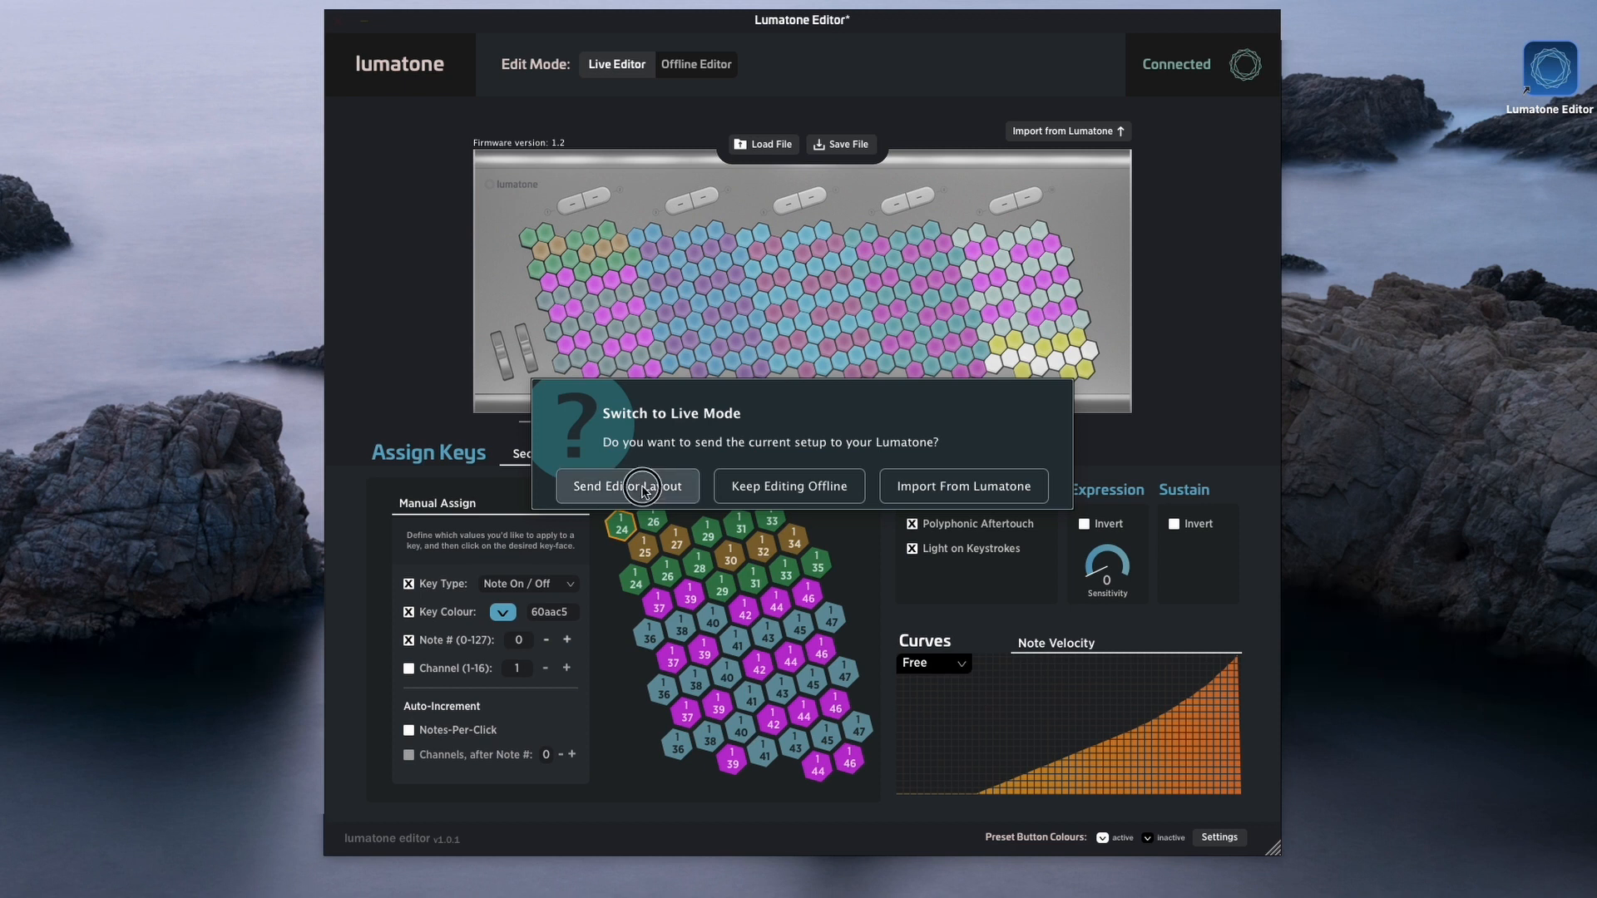
{"action": "left_click", "coordinate": [627, 486]}
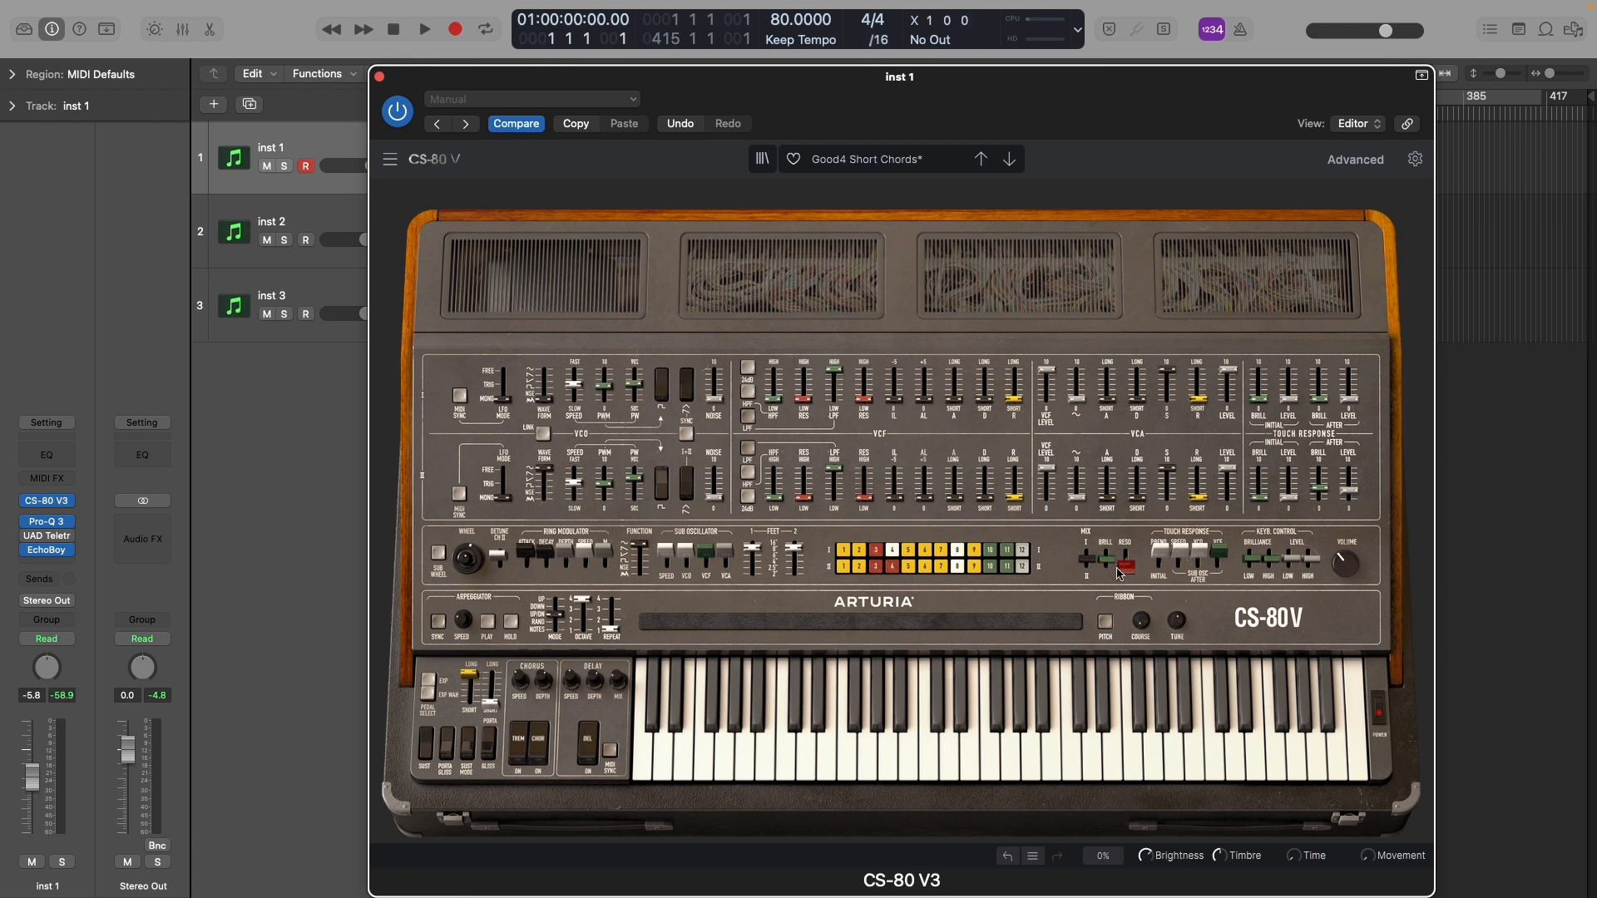
{"action": "mouse_move", "coordinate": [767, 623]}
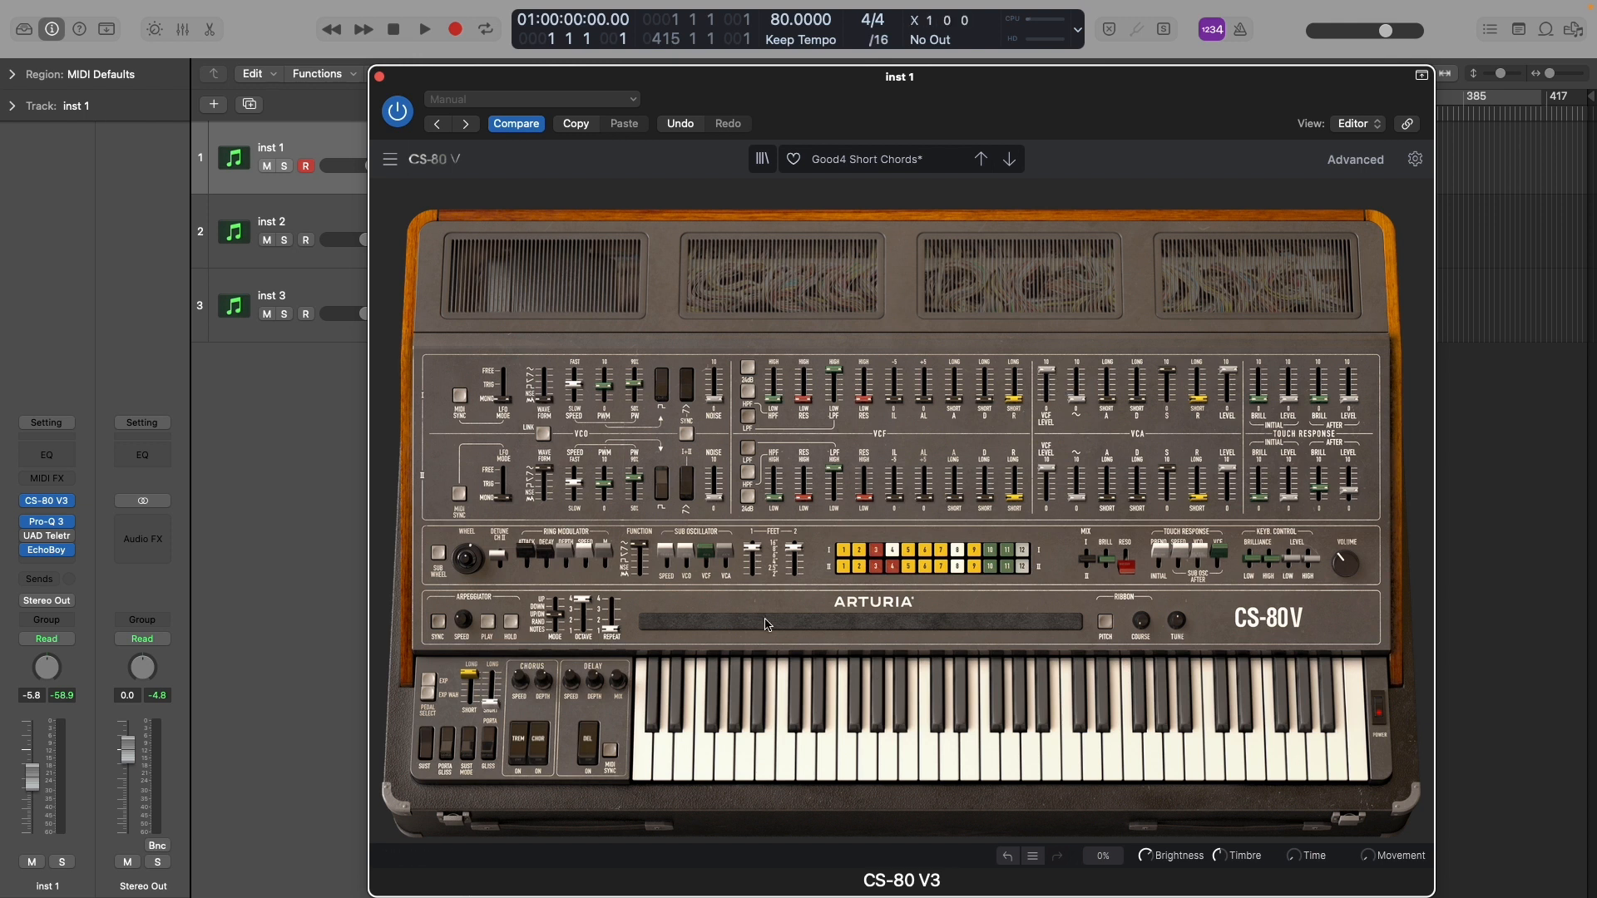
{"action": "mouse_move", "coordinate": [1263, 529]}
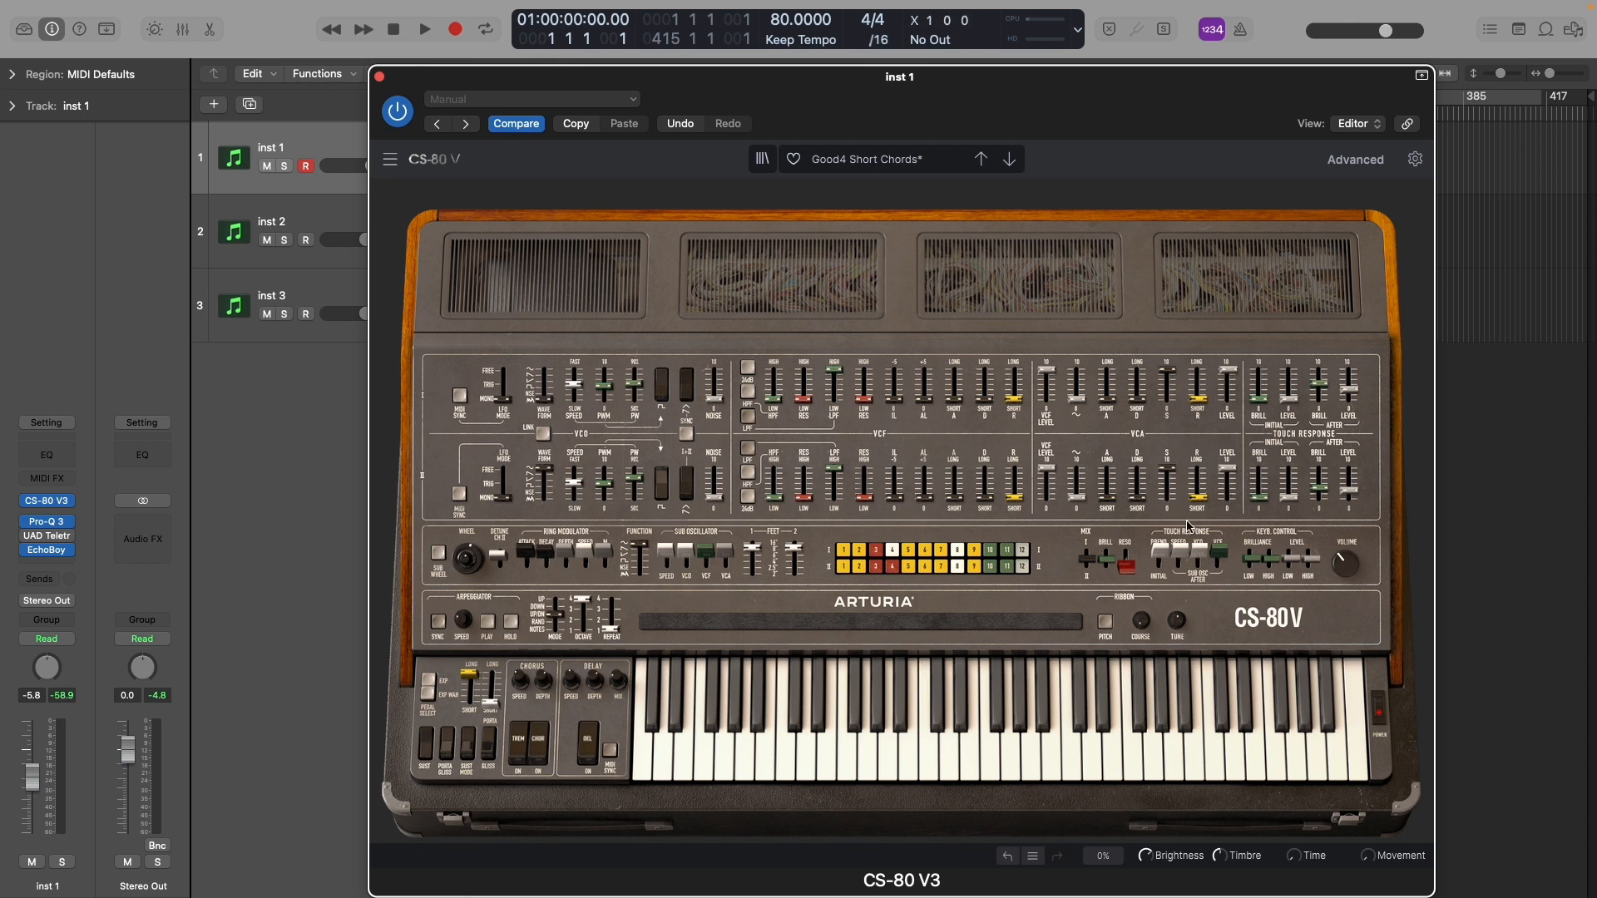
{"action": "mouse_move", "coordinate": [1228, 553]}
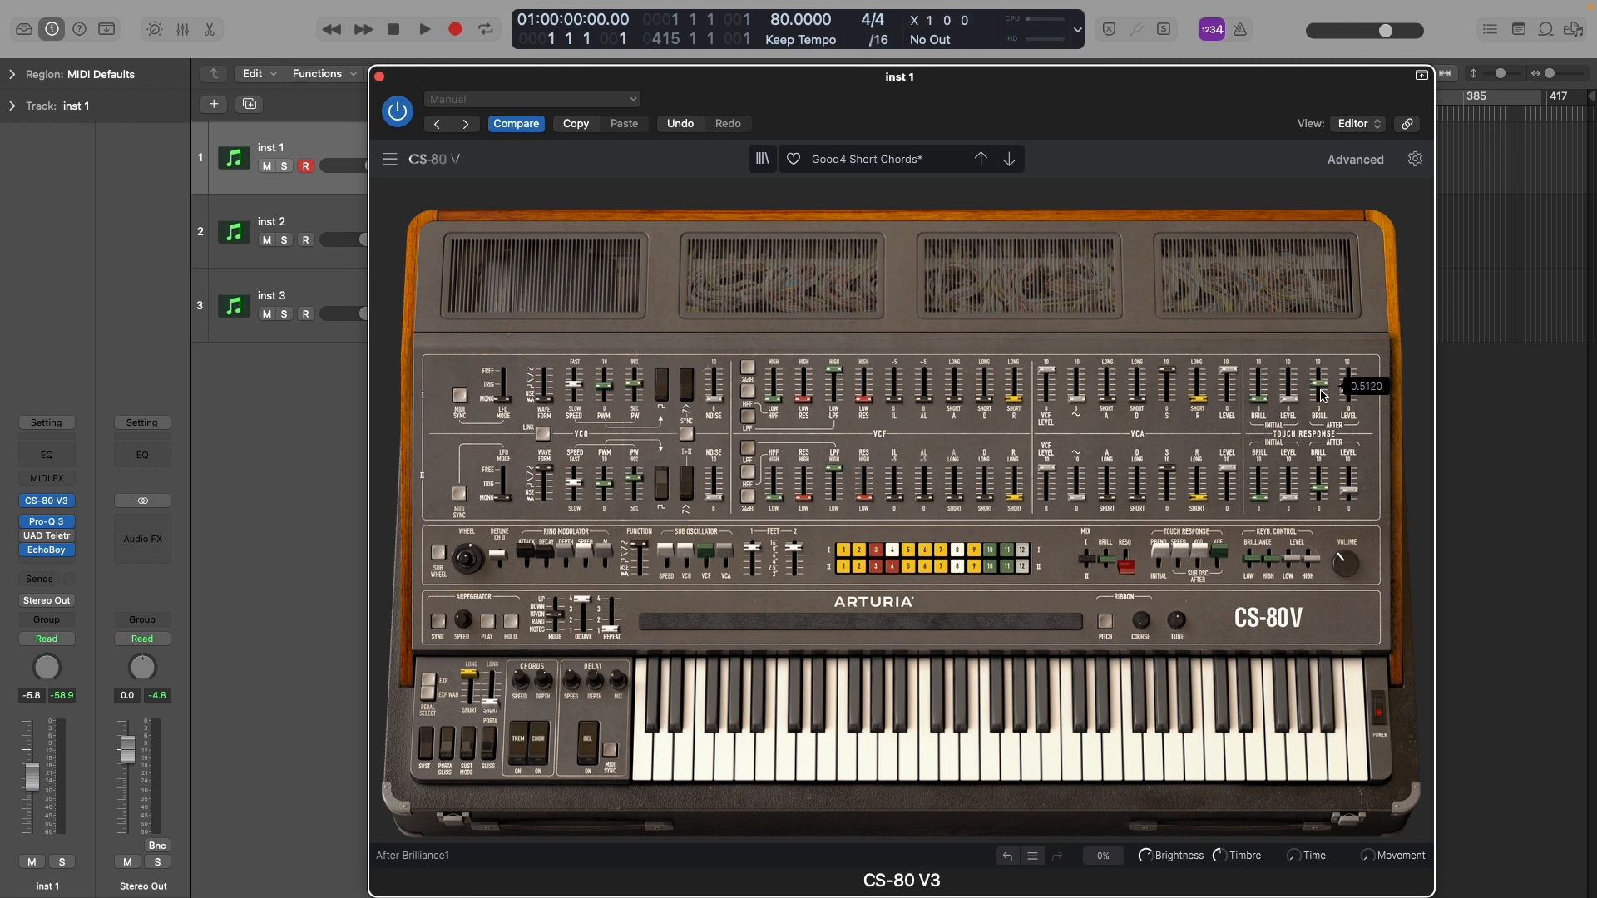
{"action": "left_click_drag", "start_coordinate": [1322, 398], "coordinate": [1253, 514]}
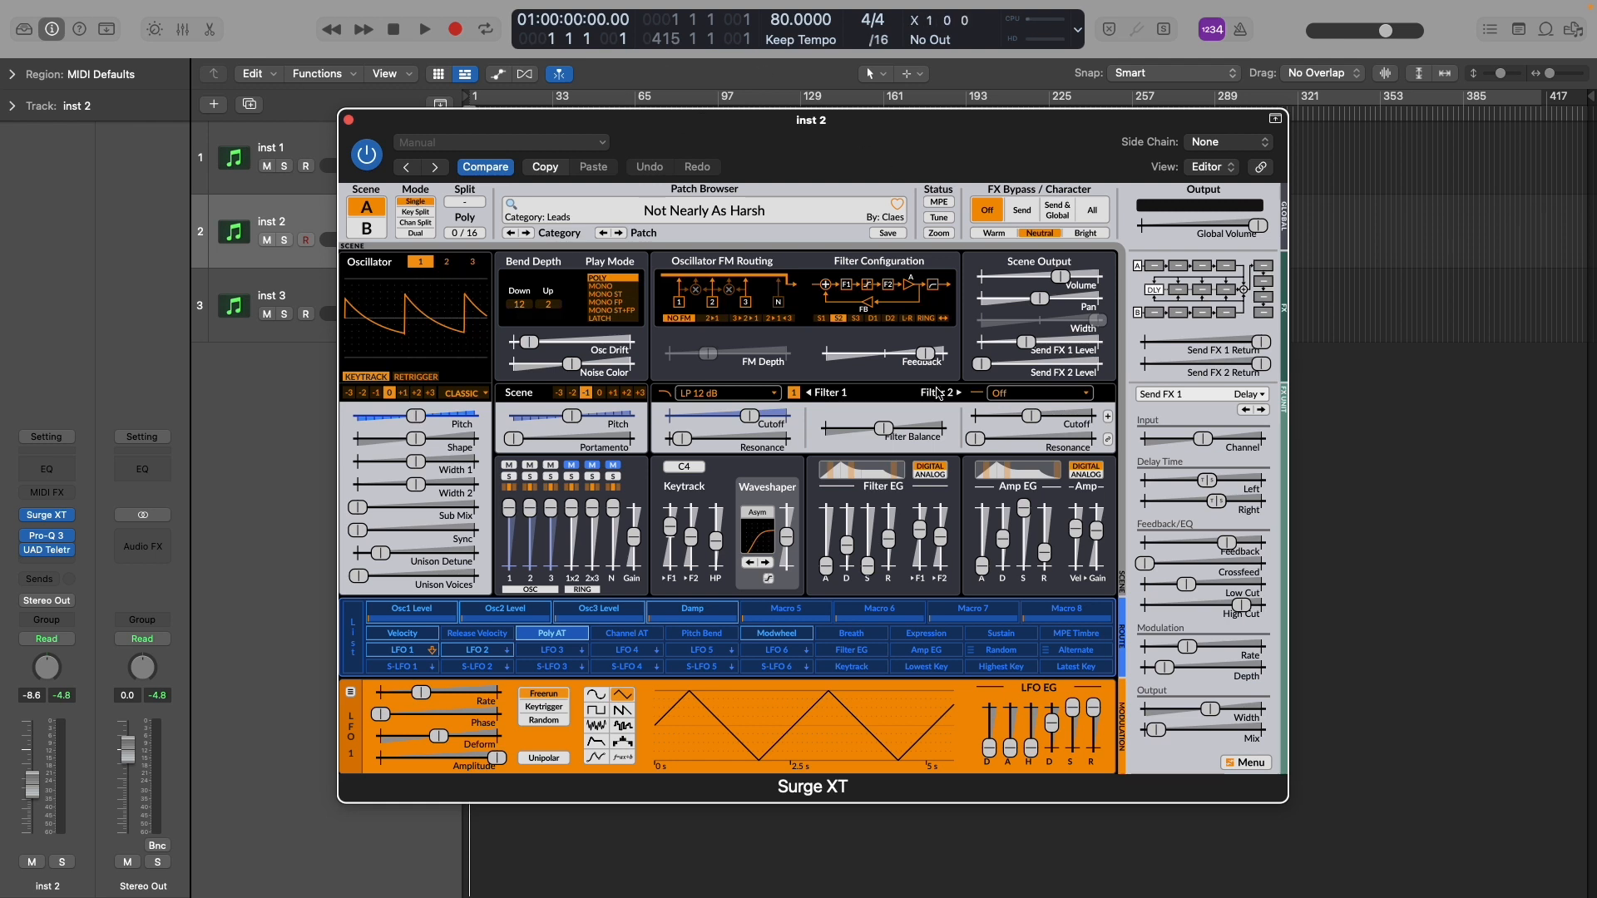
{"action": "mouse_move", "coordinate": [943, 545]}
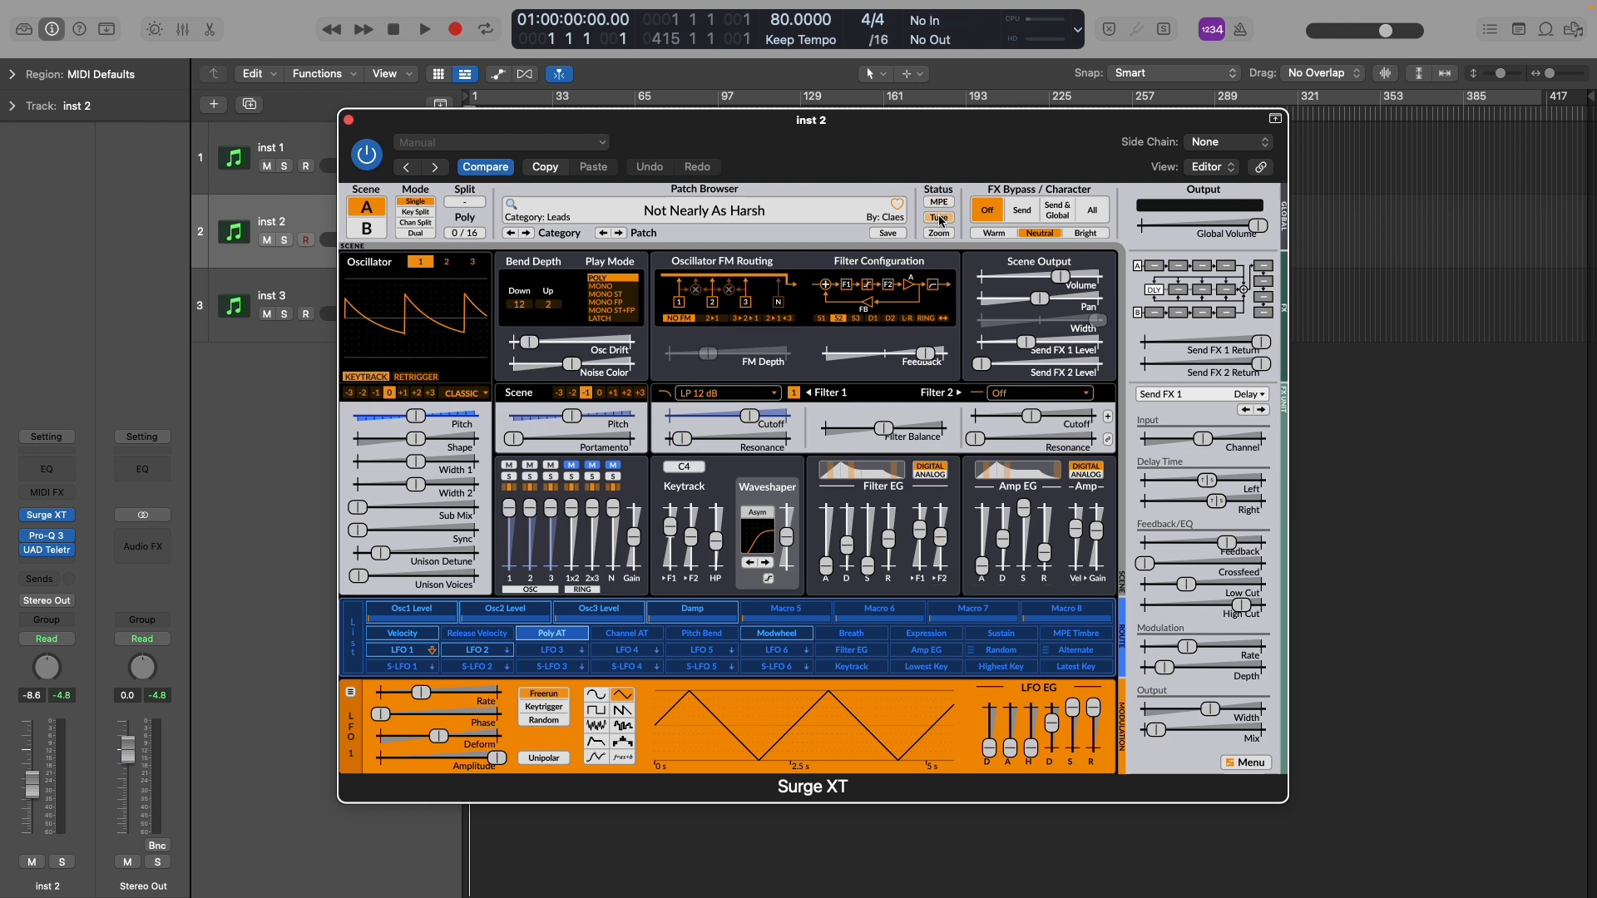
Open Surge XT's Tuning Editor from the Tune button in the Status section.
{"action": "left_click", "coordinate": [938, 217]}
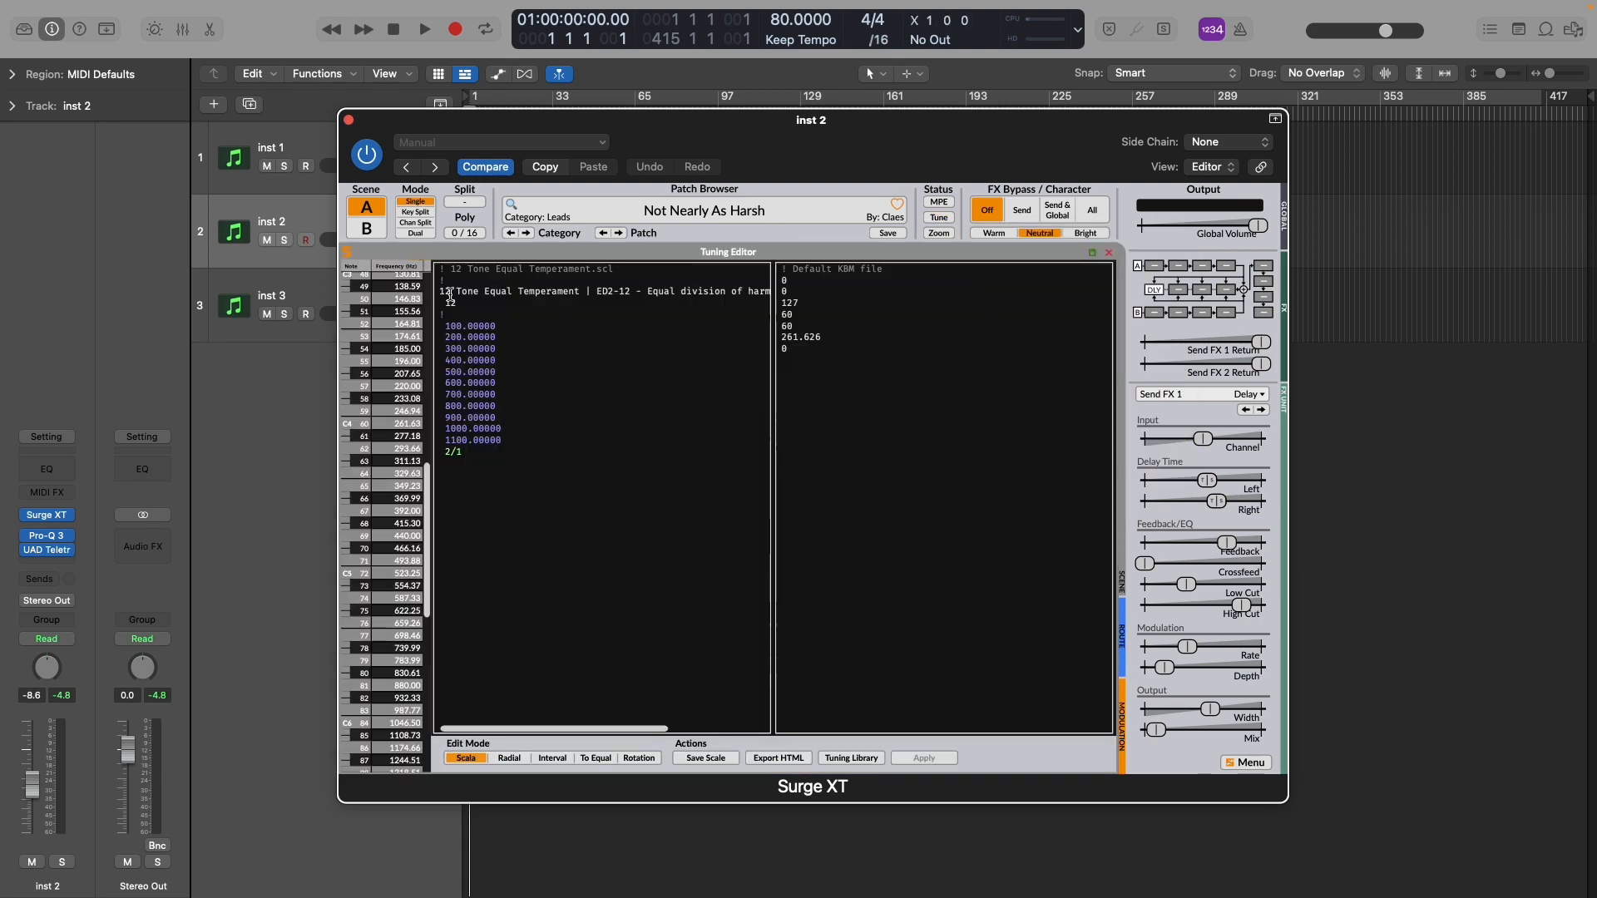
Close the Tuning Editor to return to the Not Nearly As Harsh patch view.
{"action": "left_click", "coordinate": [1108, 252]}
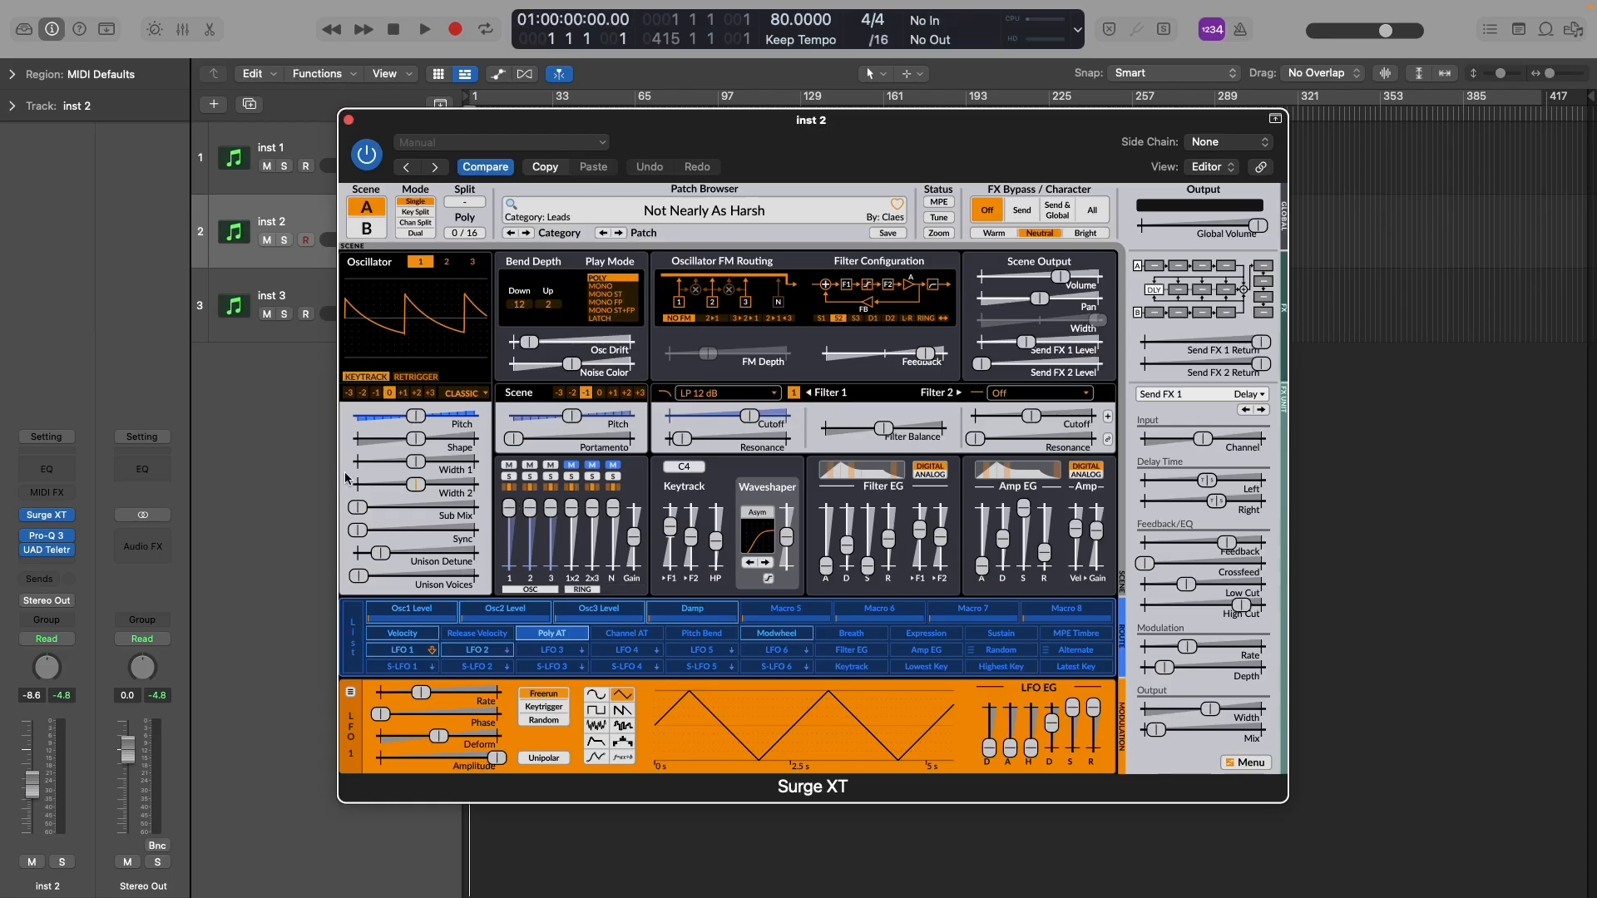
Arm Poly AT in the modulation source bar so sliders show modulation handles.
{"action": "left_click", "coordinate": [416, 508]}
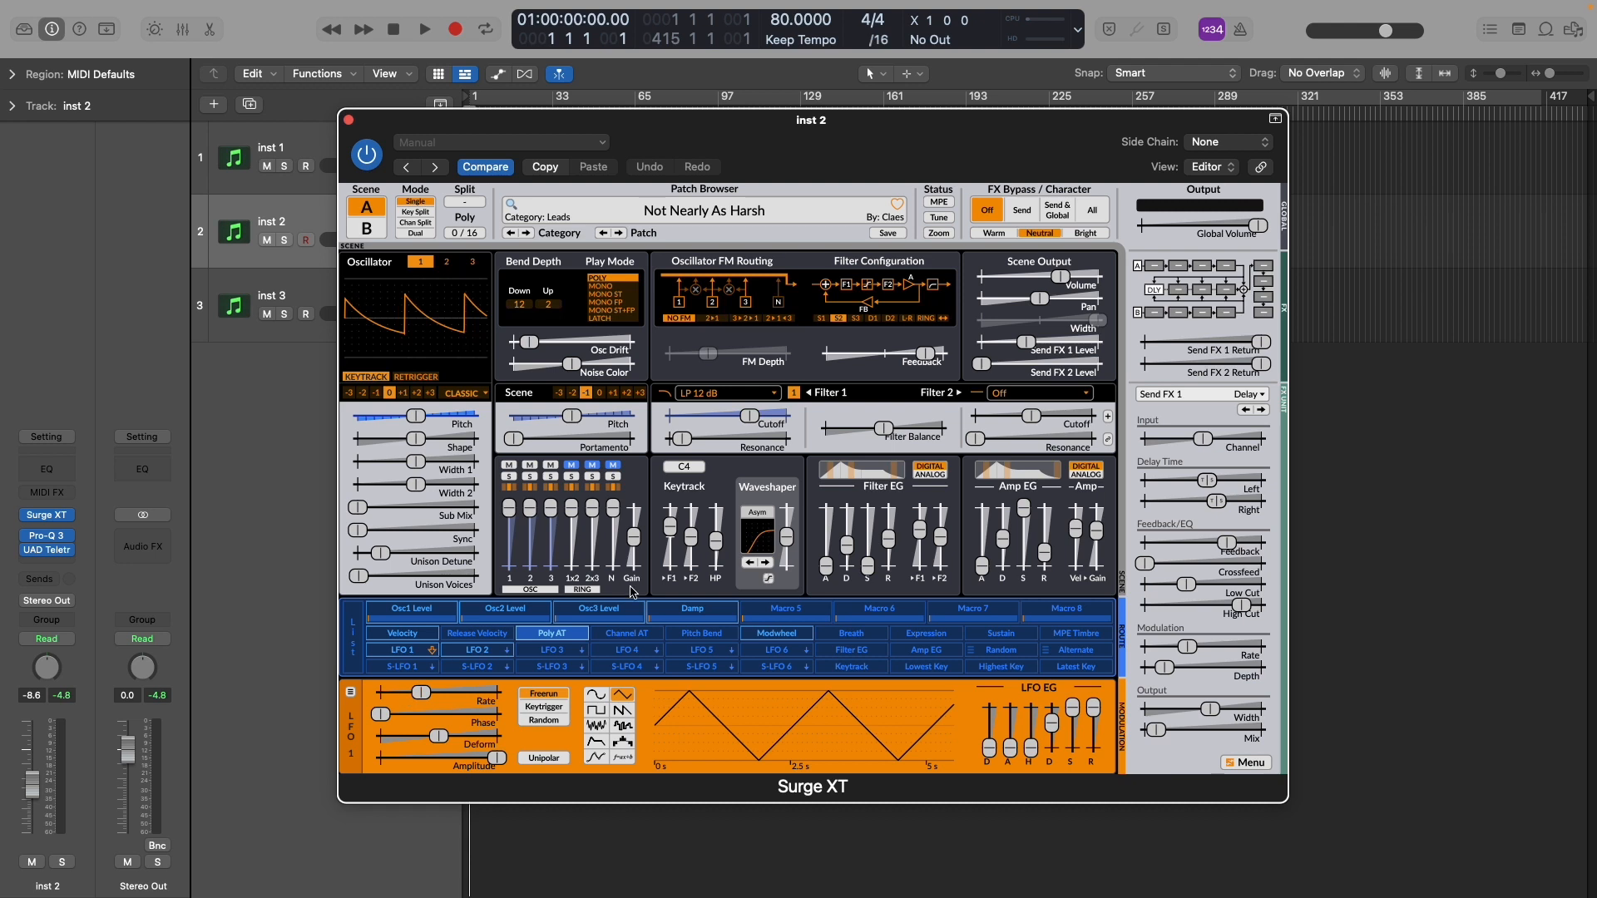
{"action": "left_click", "coordinate": [549, 632]}
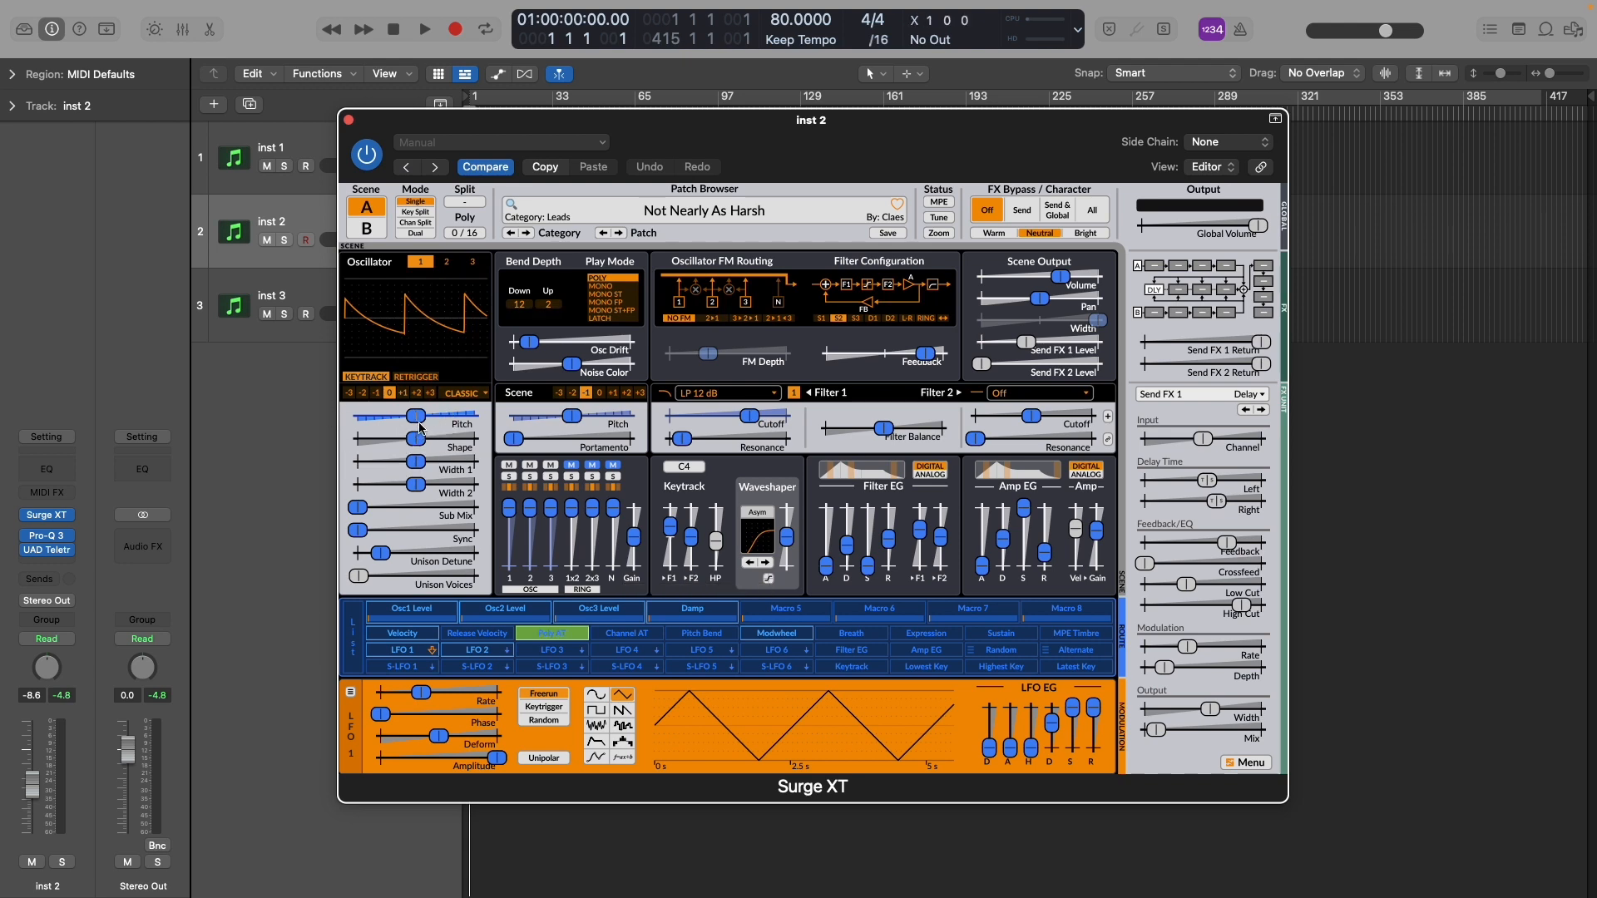
Set the Poly AT modulation on Osc 1 pitch to about 0.87 semitones.
{"action": "left_click_drag", "start_coordinate": [377, 414], "coordinate": [428, 414]}
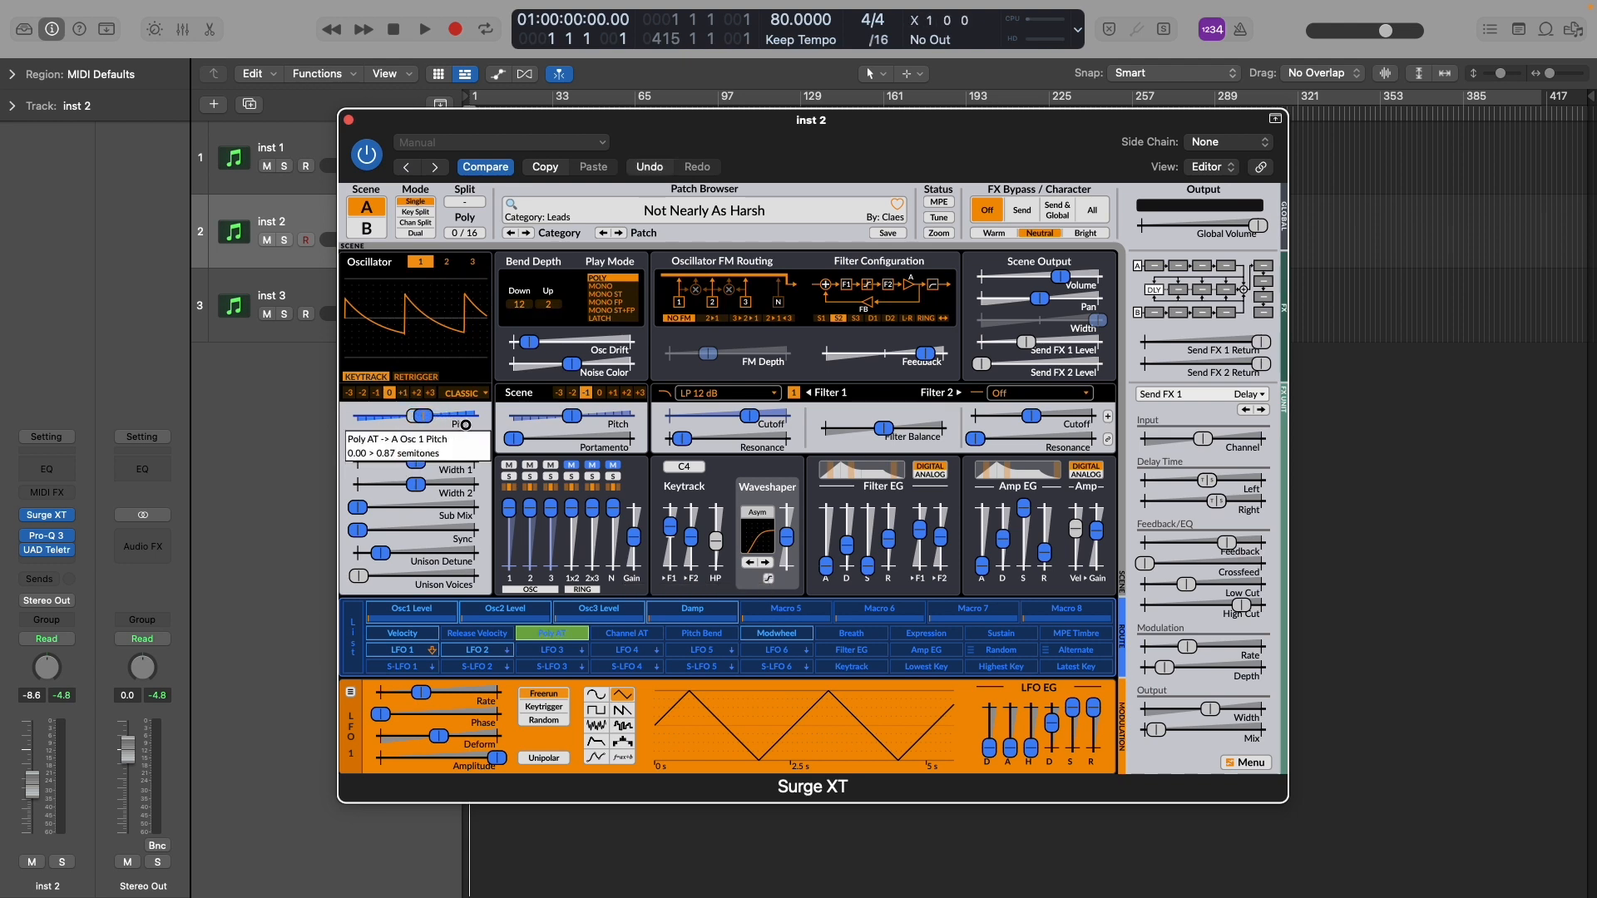
{"action": "left_click_drag", "start_coordinate": [418, 414], "coordinate": [438, 414]}
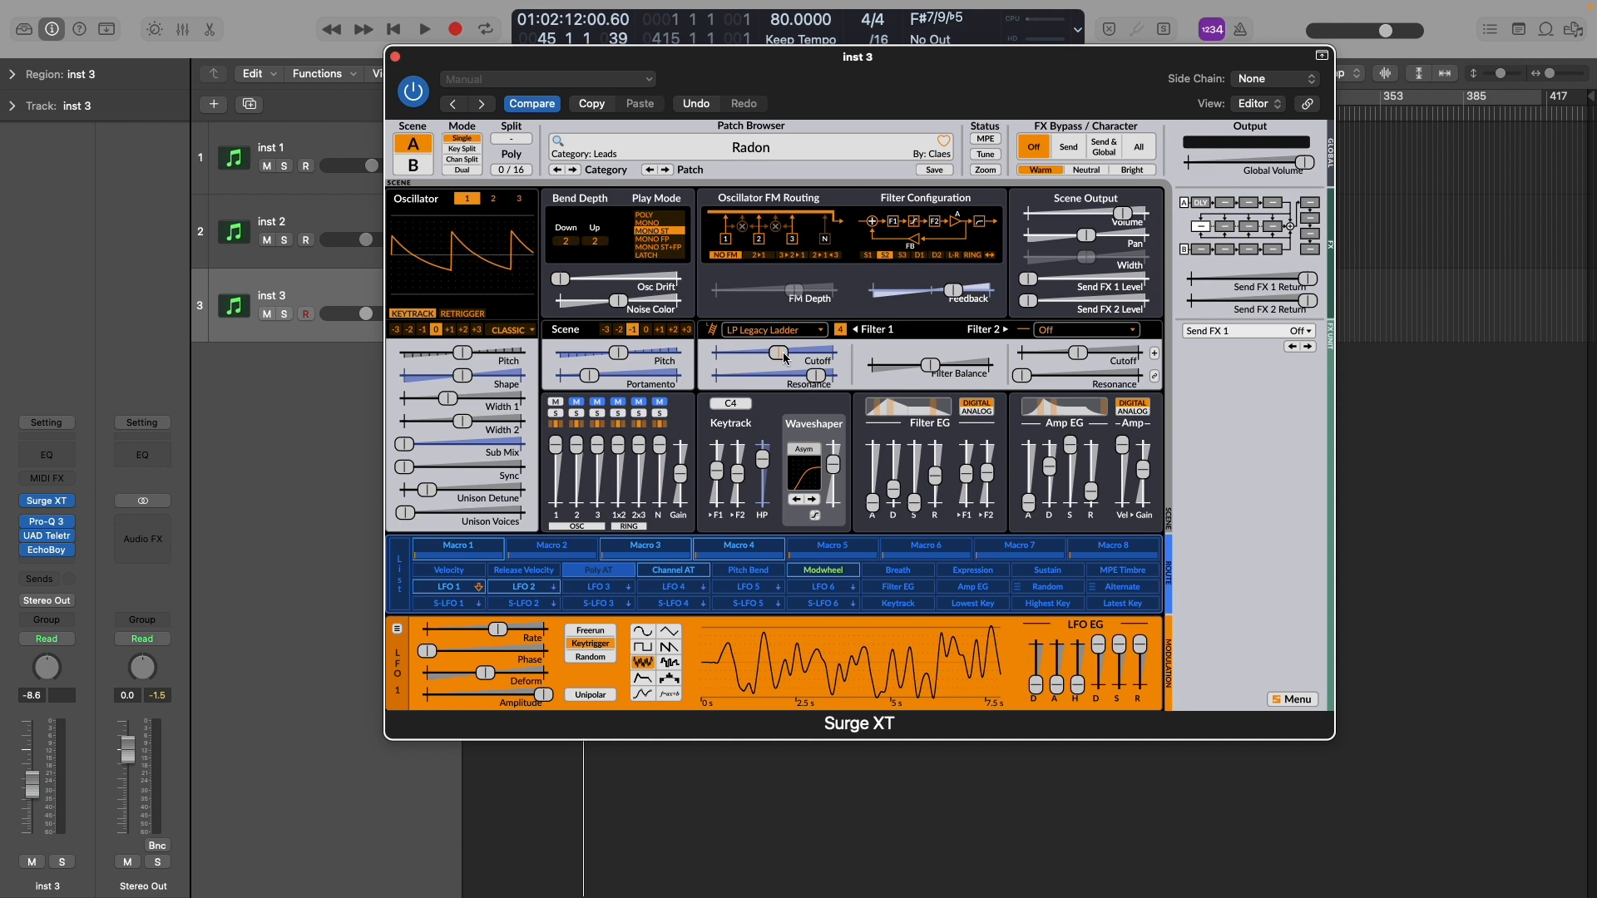
Set Radon's Filter 1 cutoff to about 301 Hz and route Poly AT to LFO 1 rate (up to ~26 Hz).
{"action": "left_click_drag", "start_coordinate": [785, 353], "coordinate": [733, 365]}
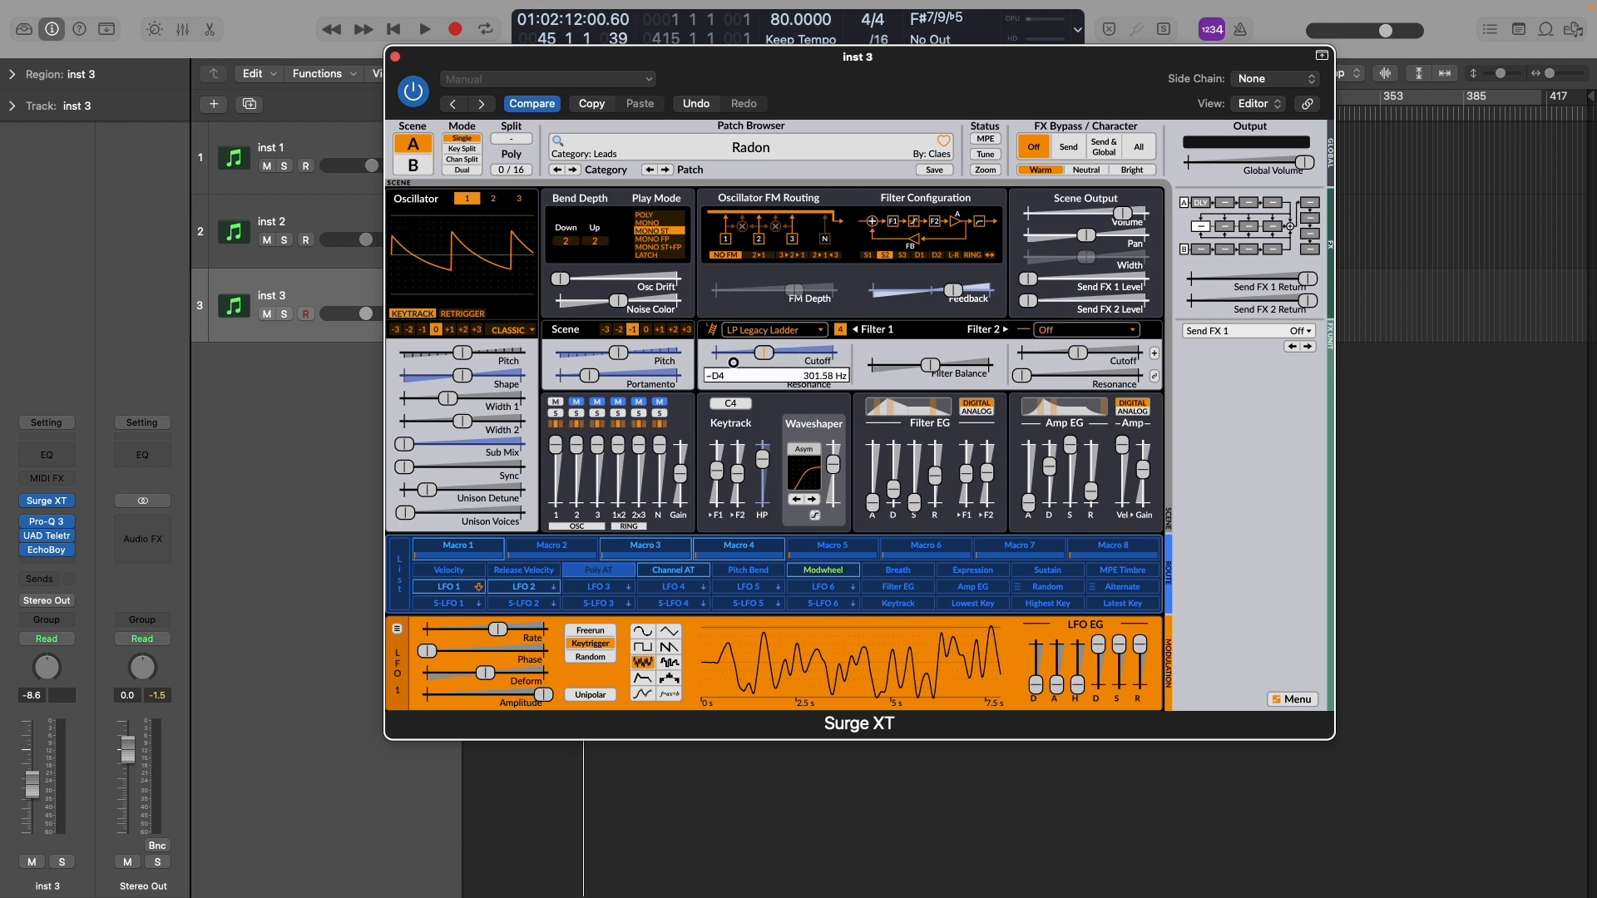
{"action": "left_click", "coordinate": [598, 569]}
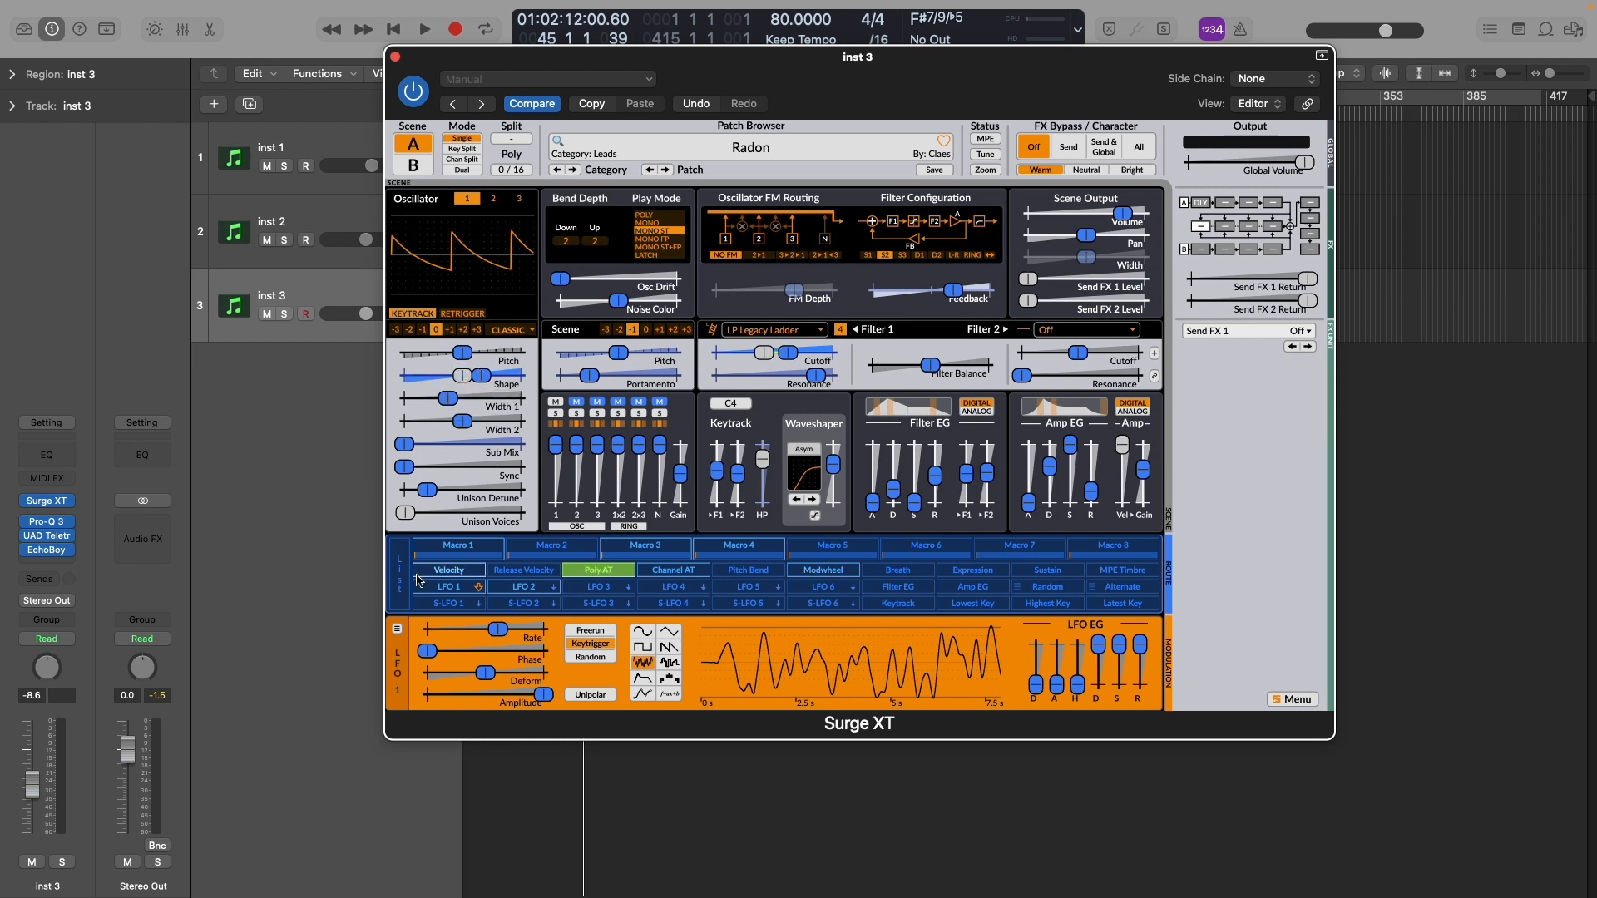
{"action": "left_click_drag", "start_coordinate": [480, 629], "coordinate": [509, 629]}
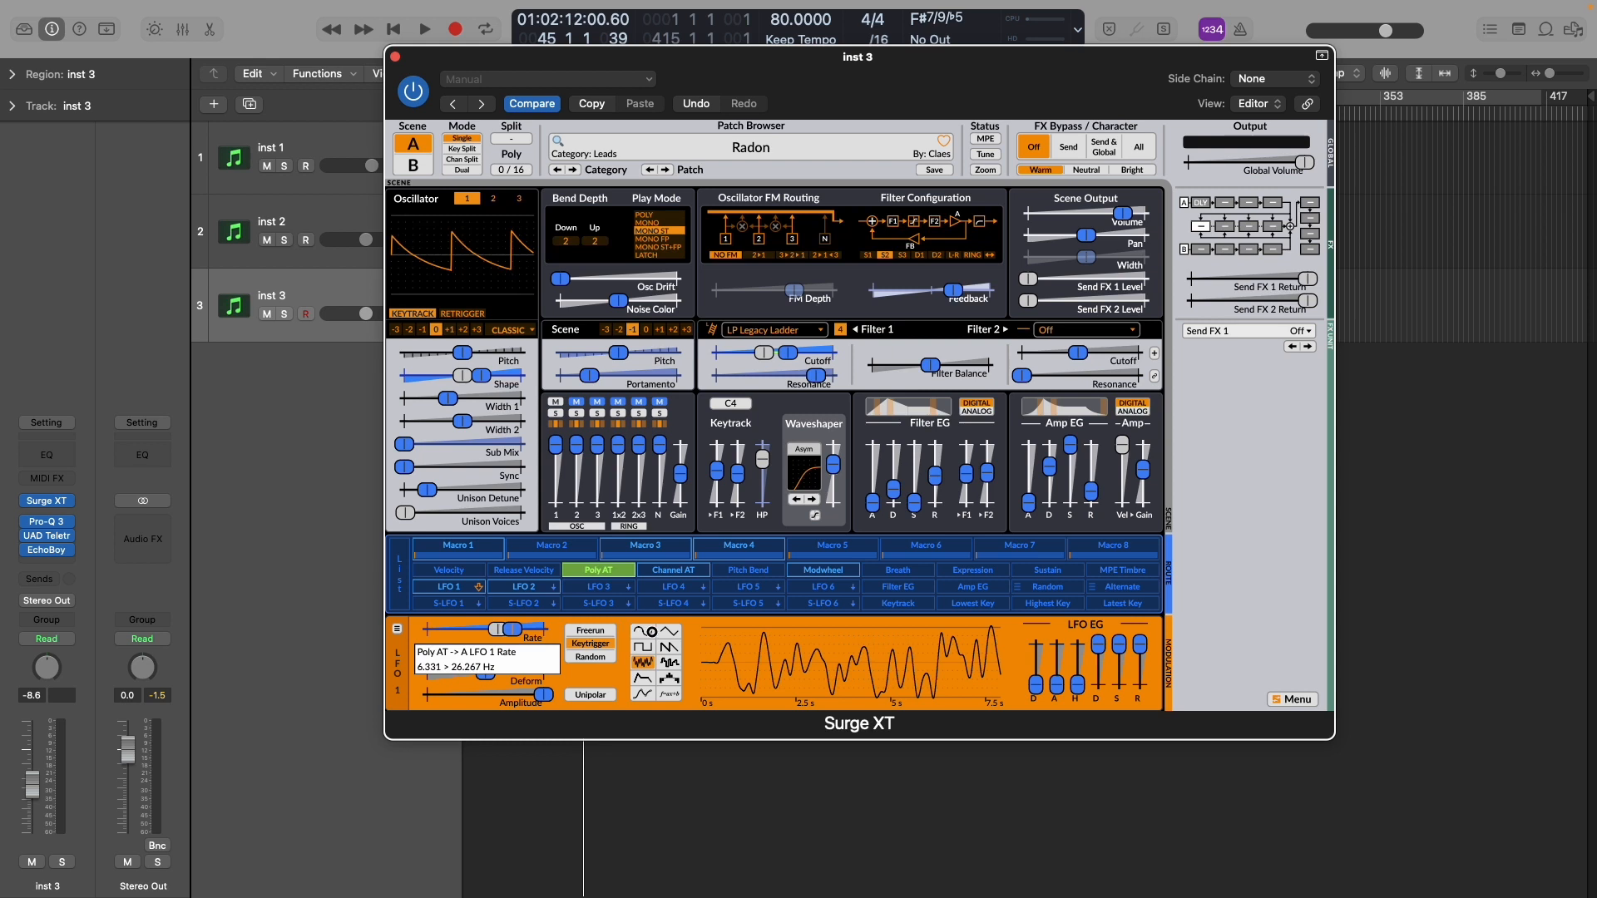